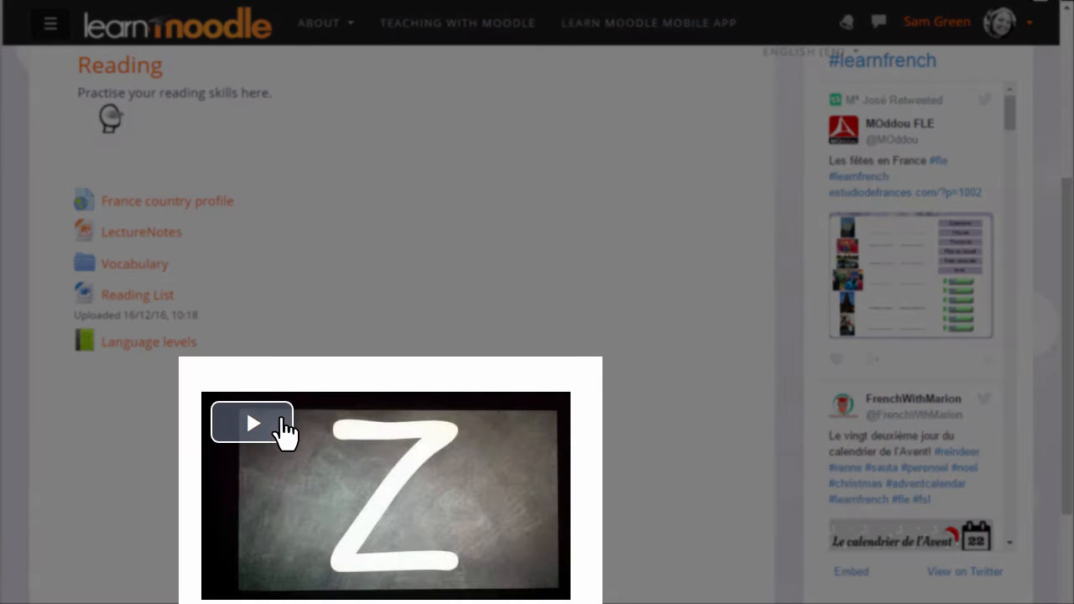
pyautogui.moveTo(282, 433)
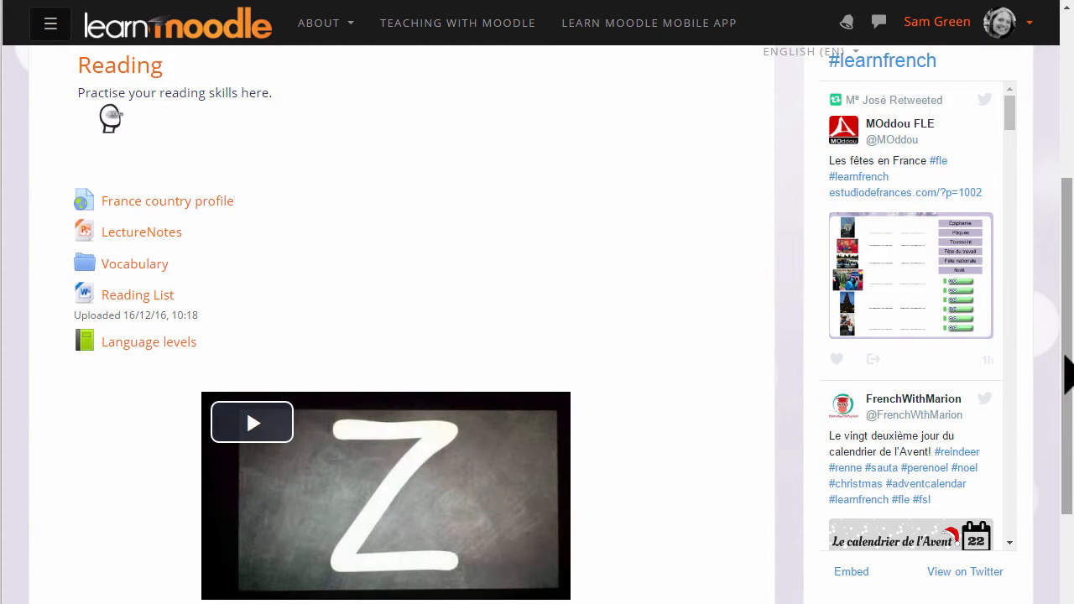
# Reach the Basic French course filter settings from the course administration gear menu
pyautogui.scroll(3)
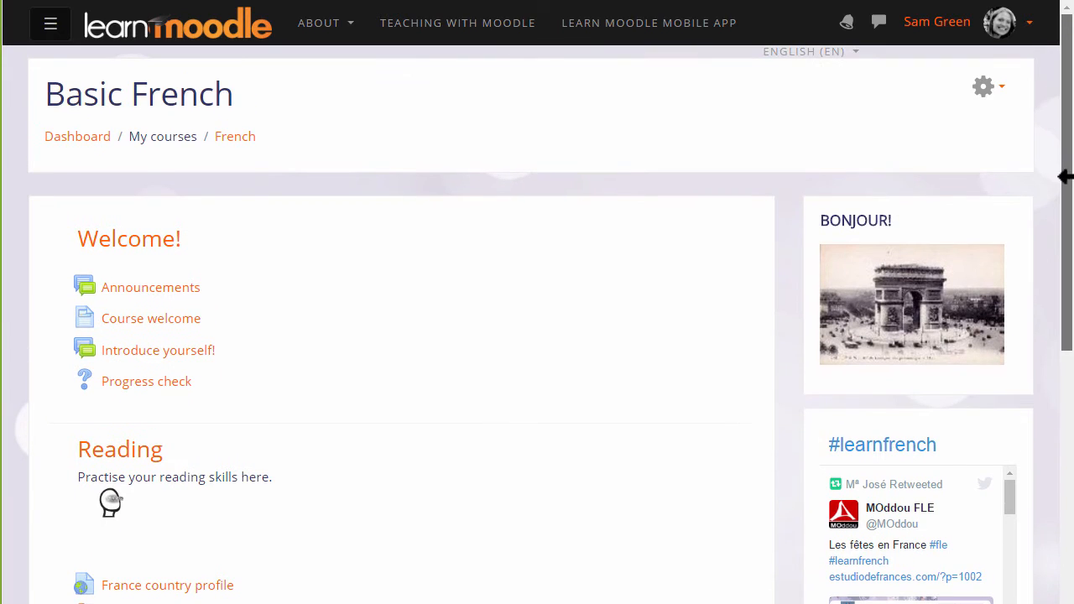
pyautogui.click(983, 86)
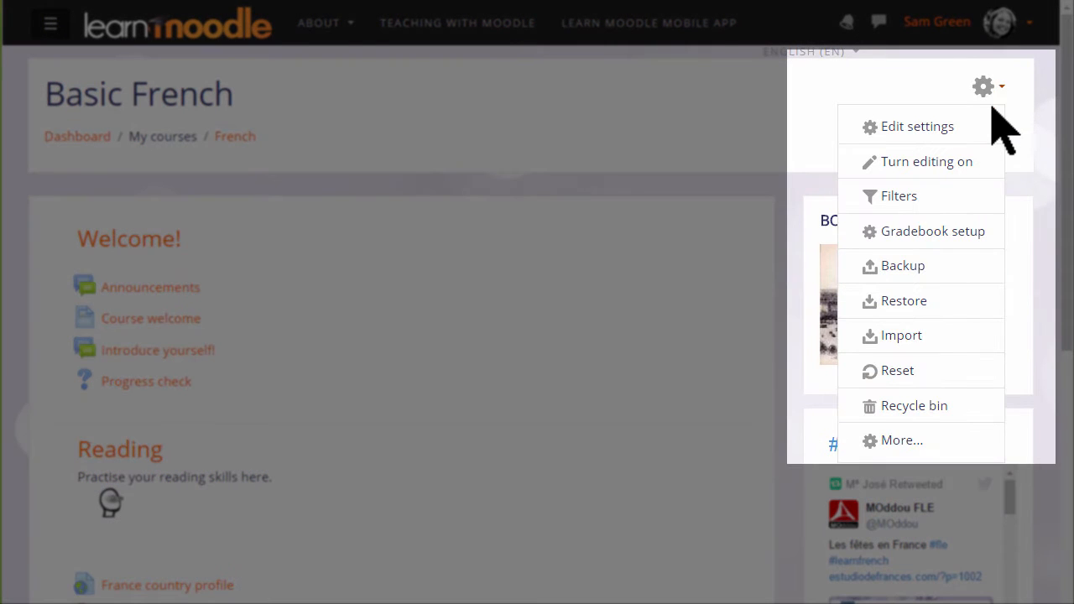
pyautogui.moveTo(900, 194)
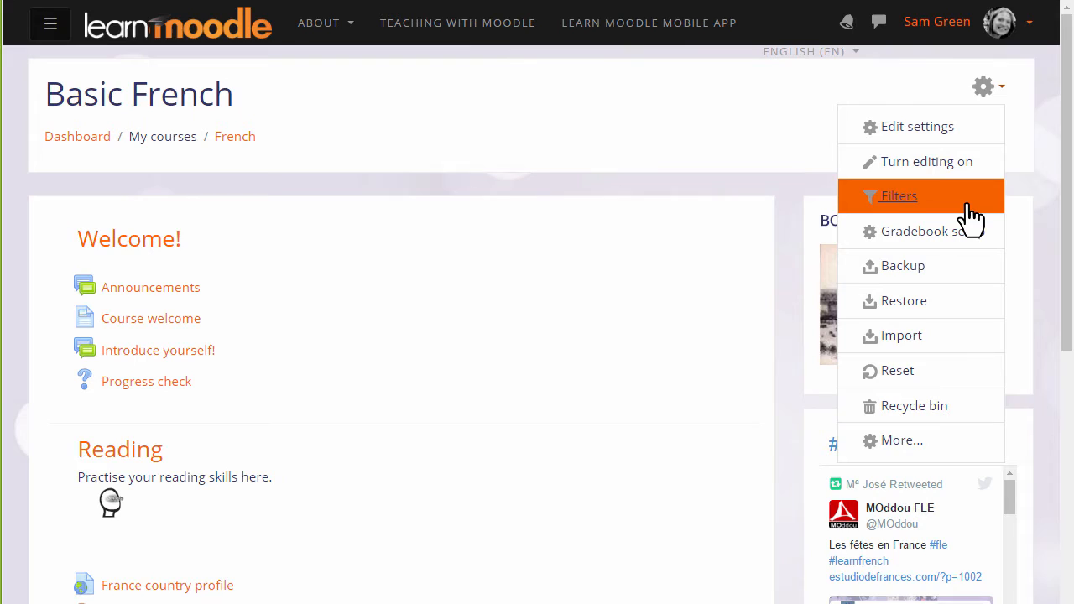
pyautogui.click(899, 195)
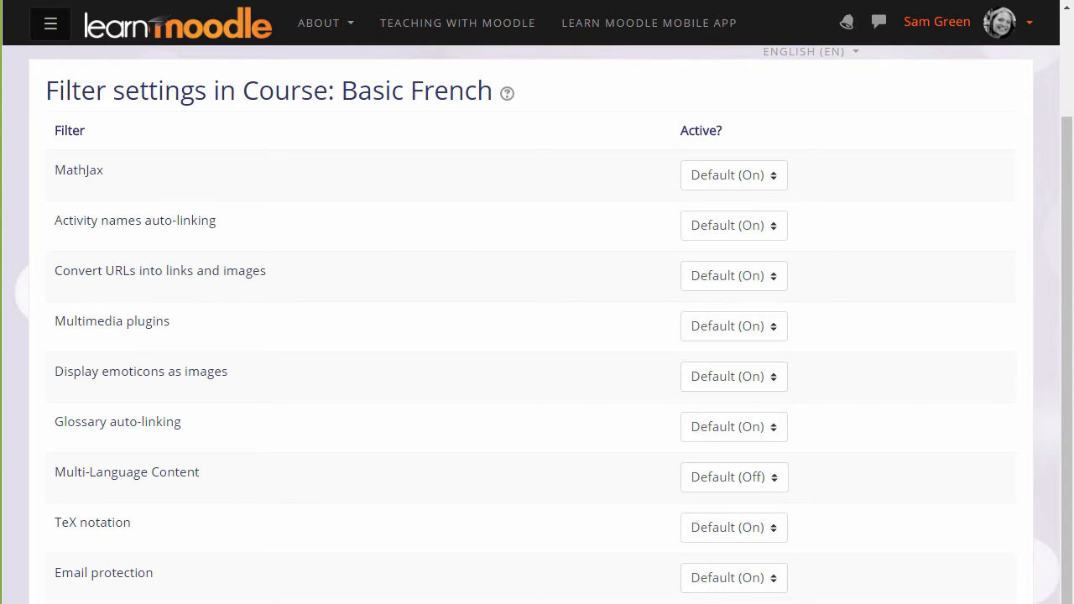
pyautogui.moveTo(809, 344)
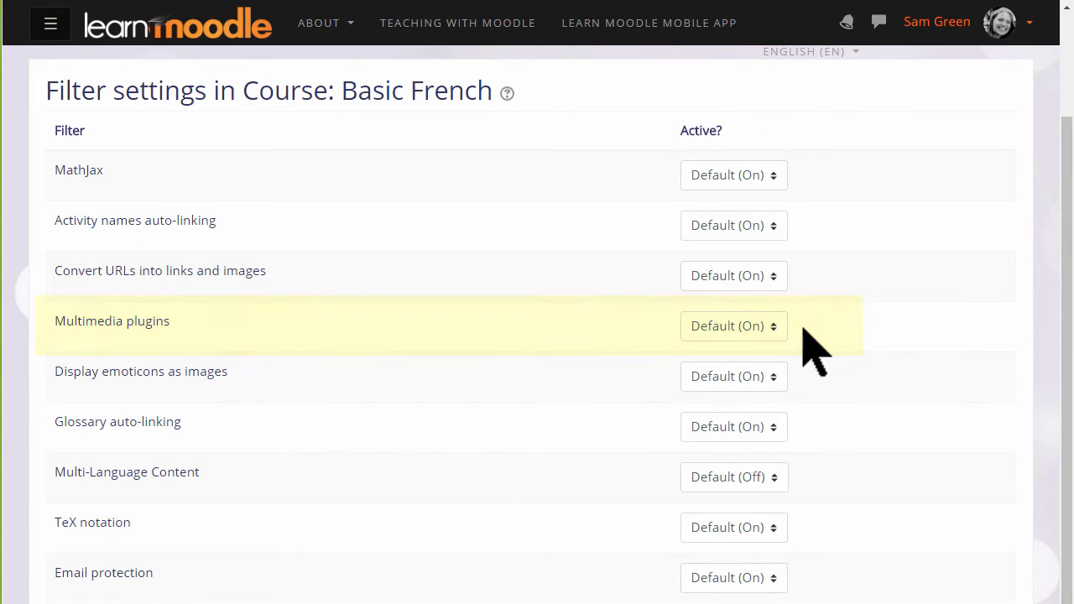
pyautogui.moveTo(830, 252)
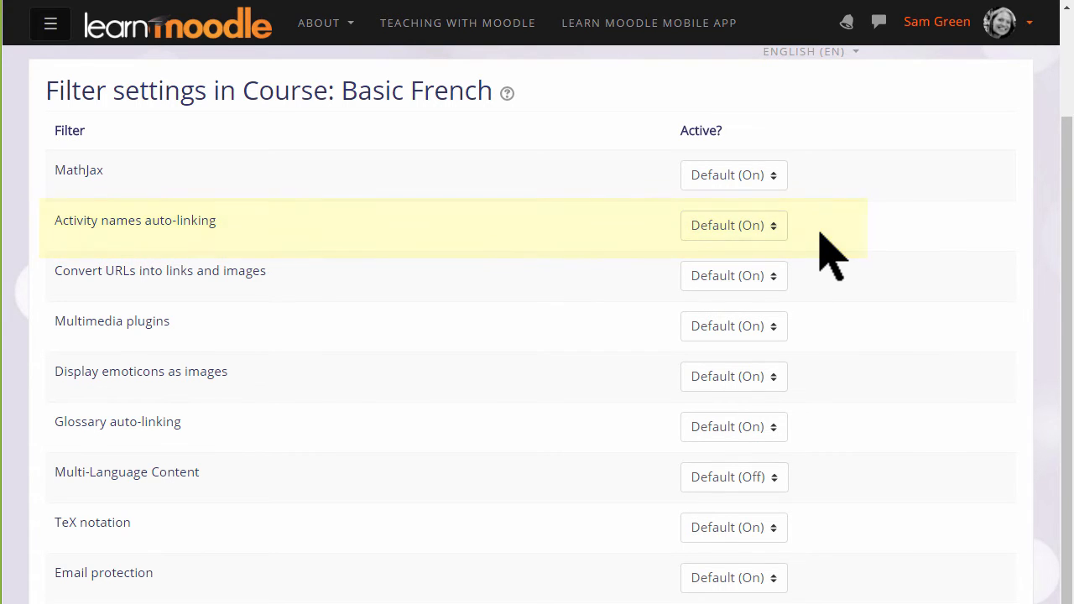
pyautogui.moveTo(852, 400)
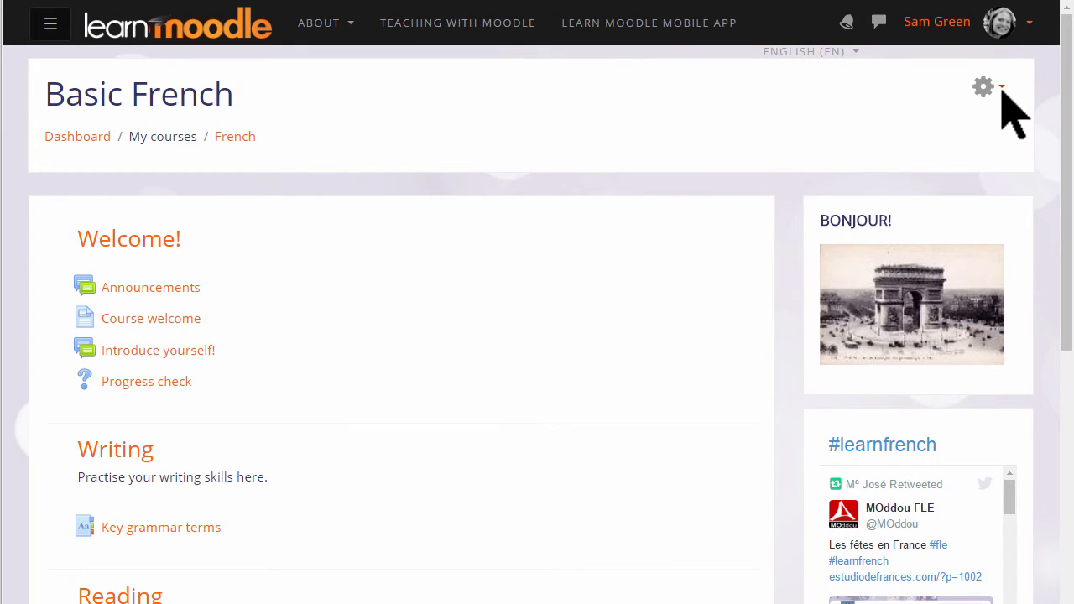
pyautogui.moveTo(1004, 109)
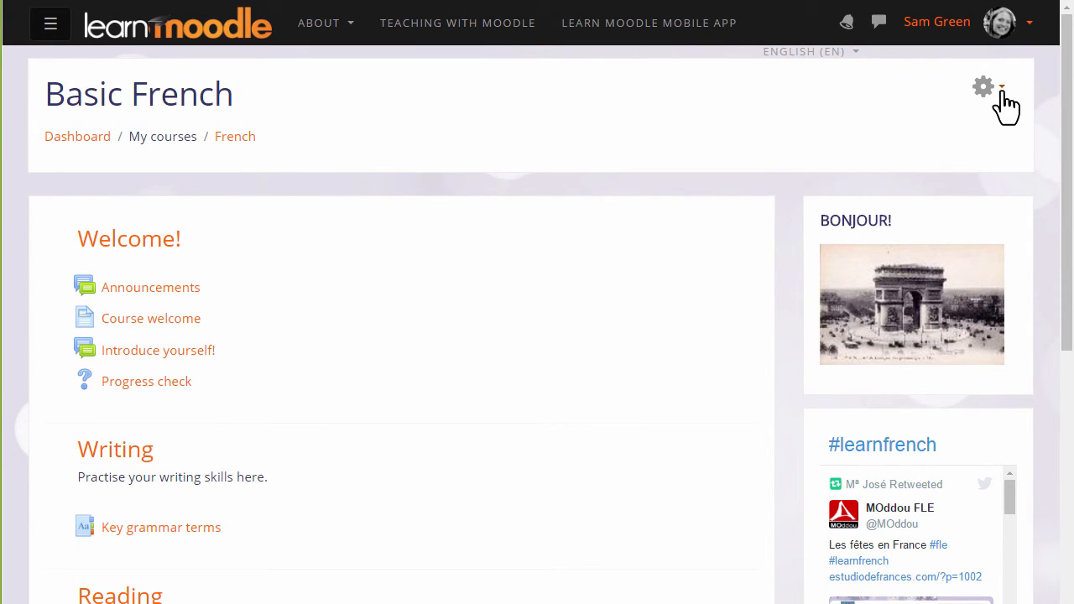
# Turn course editing on and bring up the Writing section summary form
pyautogui.click(983, 85)
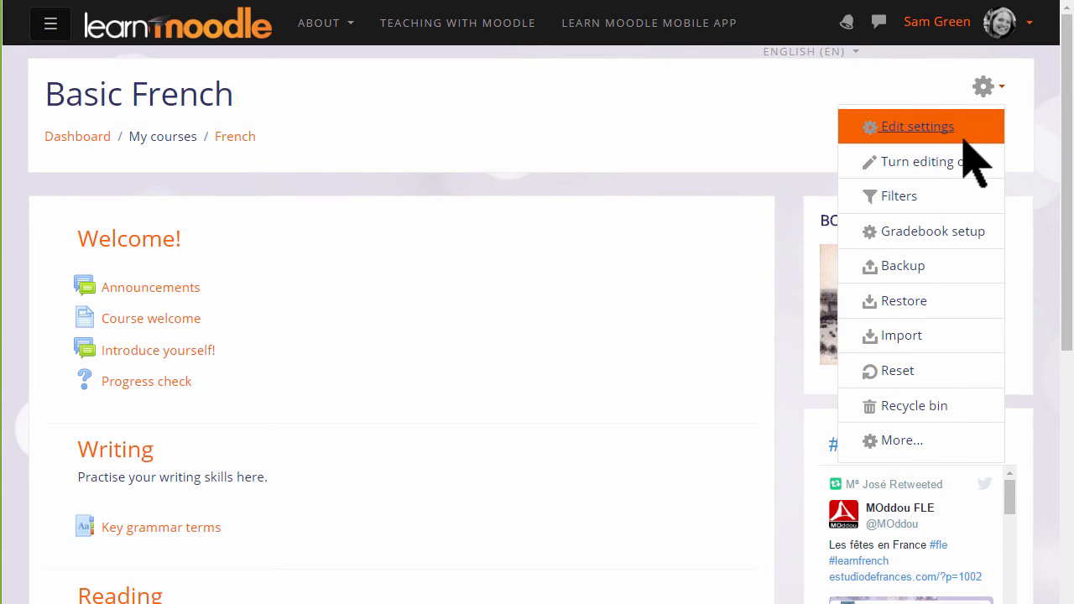
pyautogui.moveTo(926, 161)
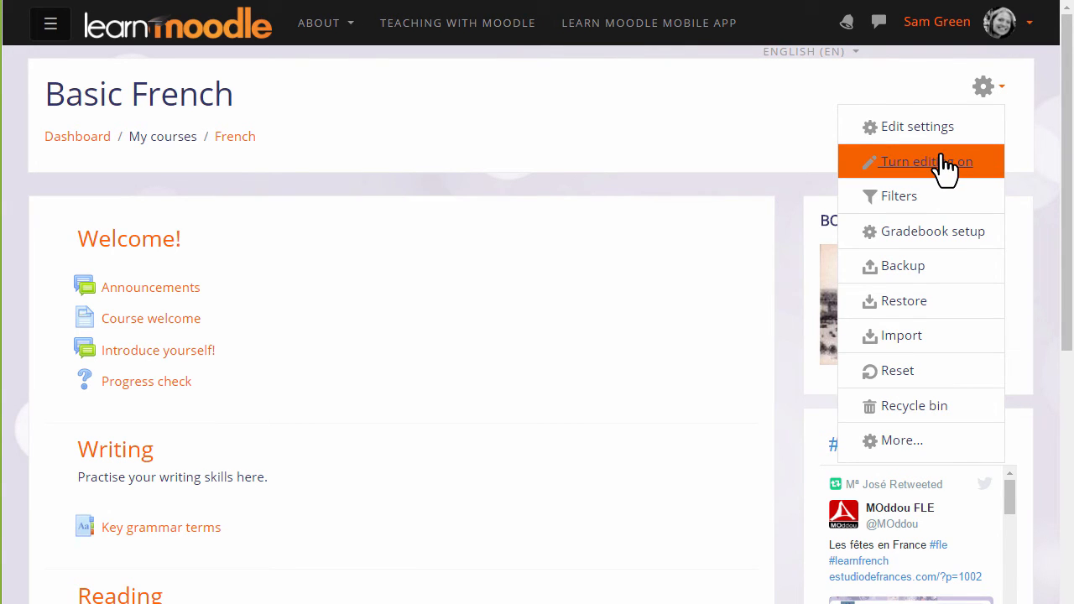
pyautogui.click(926, 161)
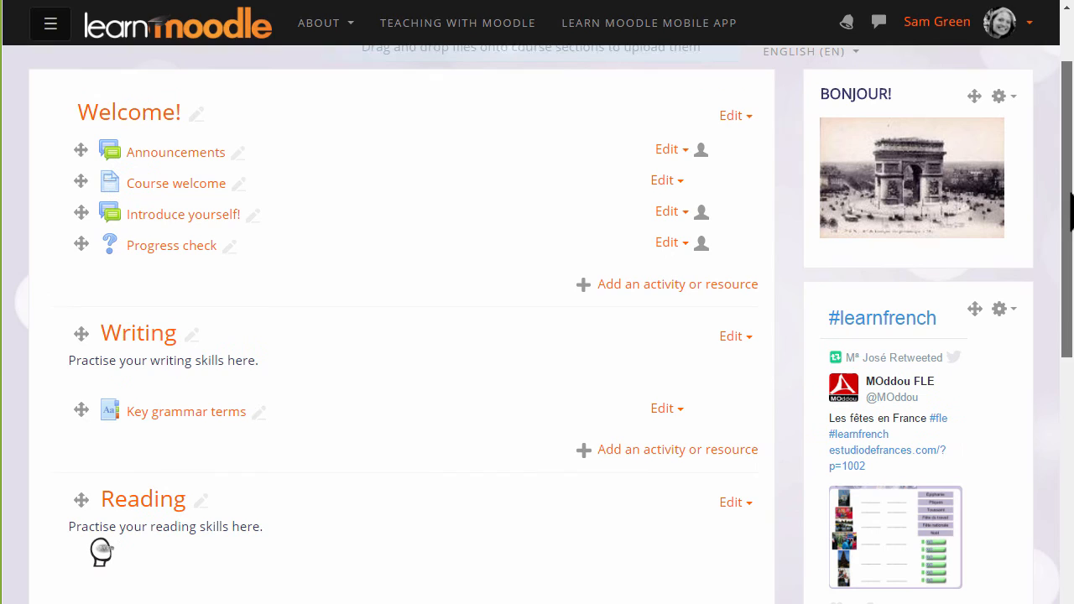
pyautogui.scroll(-3)
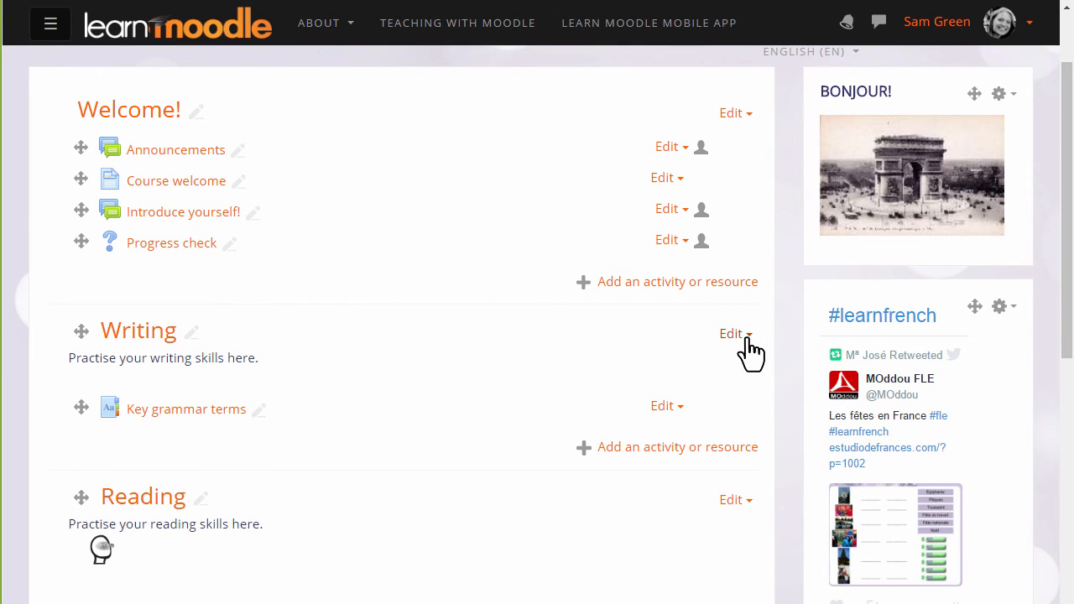
pyautogui.click(730, 333)
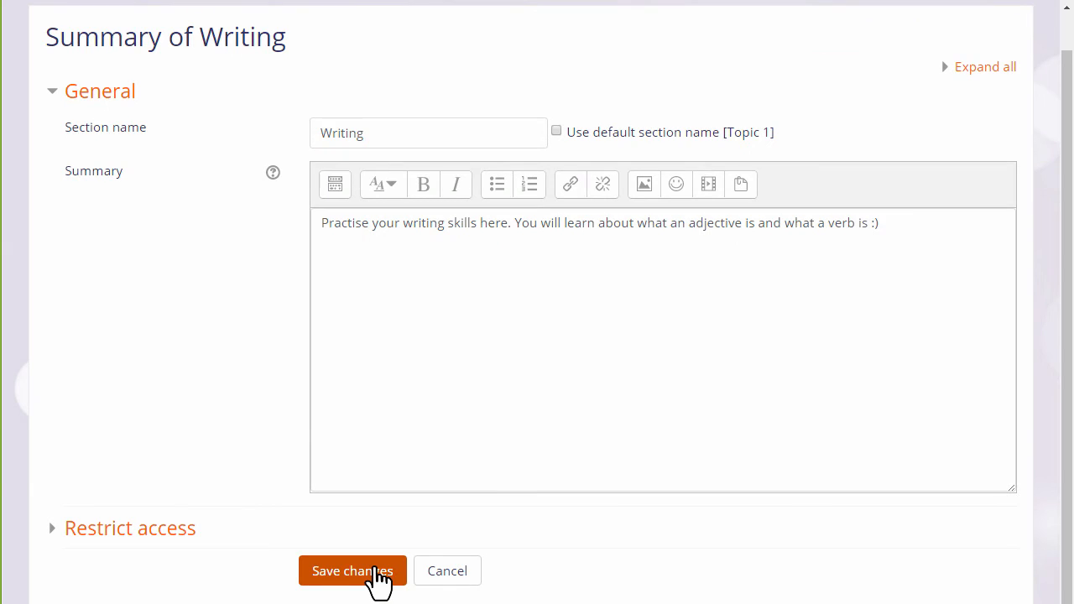
# Save the Writing summary and reveal the auto-linked glossary definition of 'adjective'
pyautogui.click(352, 570)
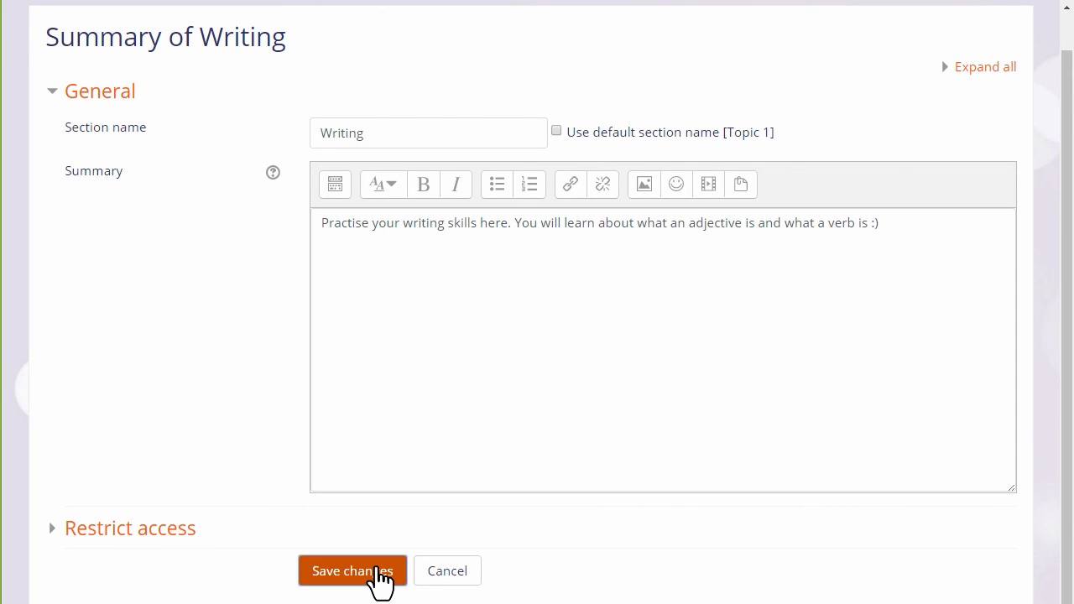
pyautogui.click(352, 570)
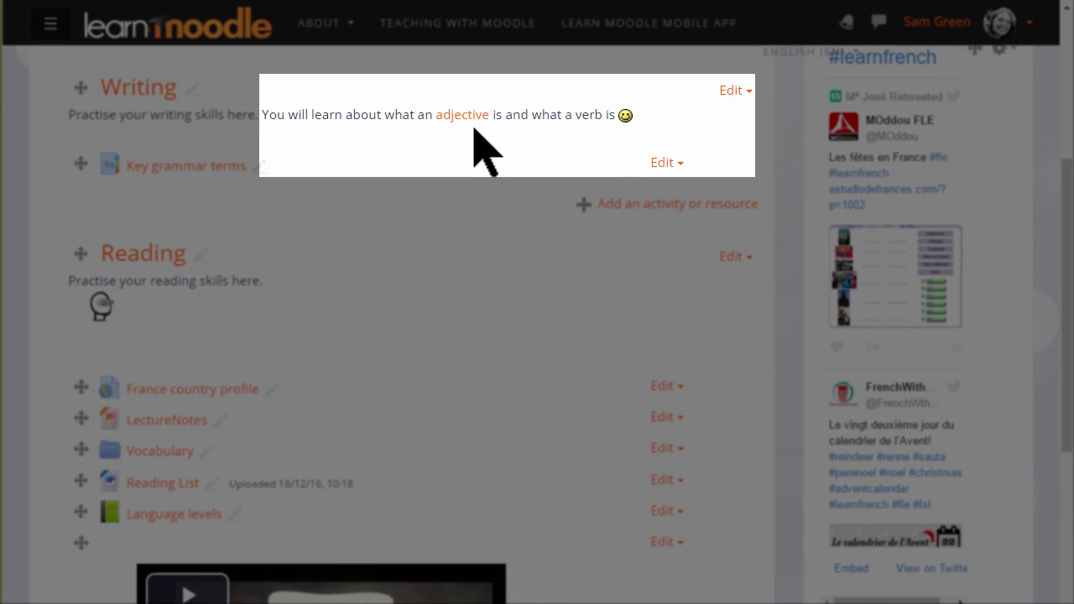
pyautogui.click(463, 114)
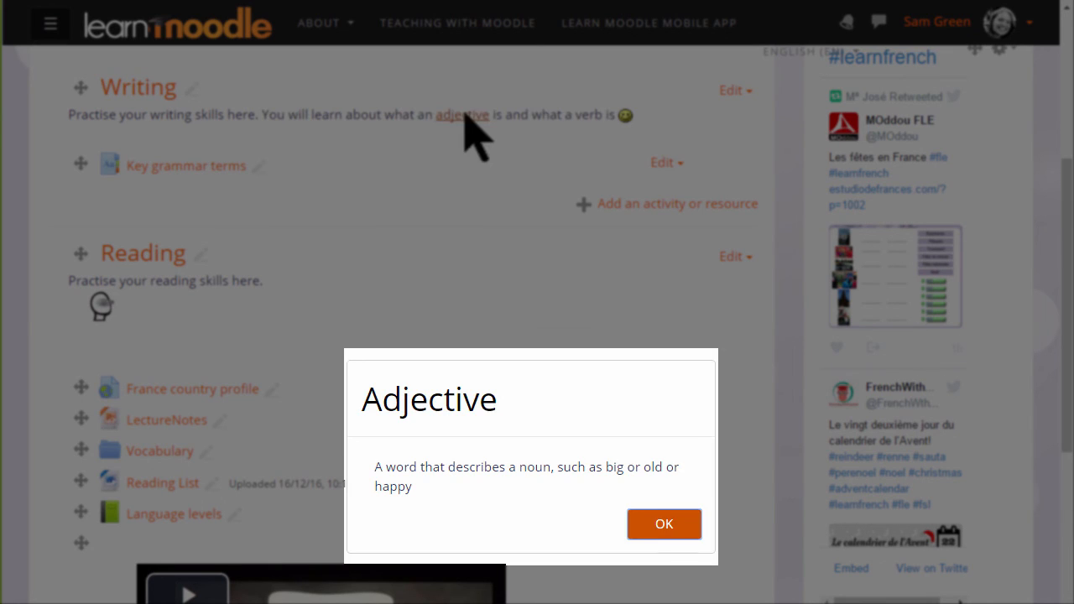